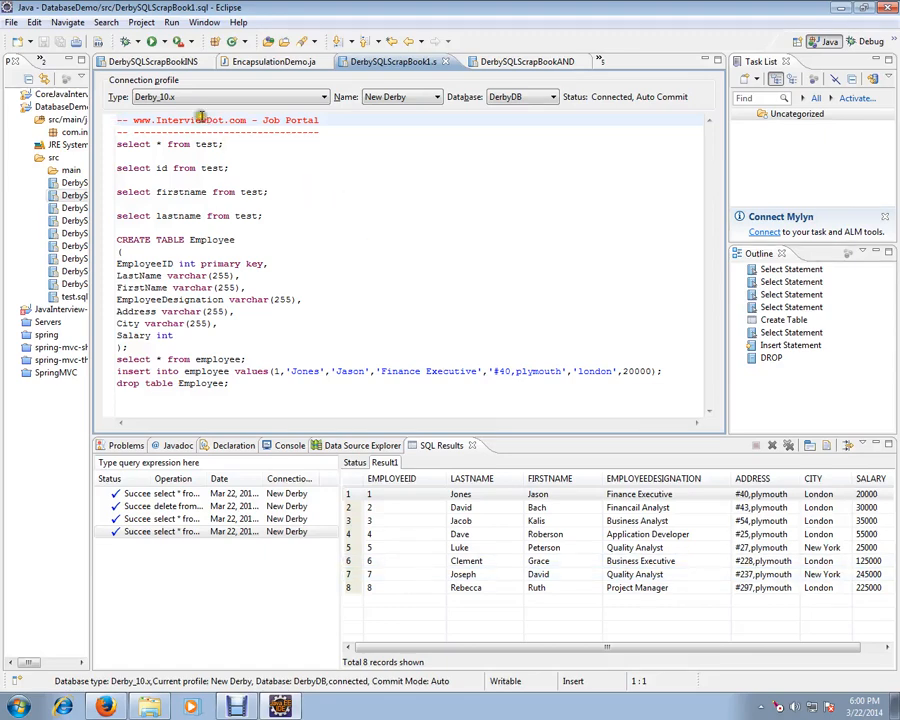
Bring the DerbySQLScrapBookINSERTINTO.sql script with the employee insert examples to the front
double_click(175, 120)
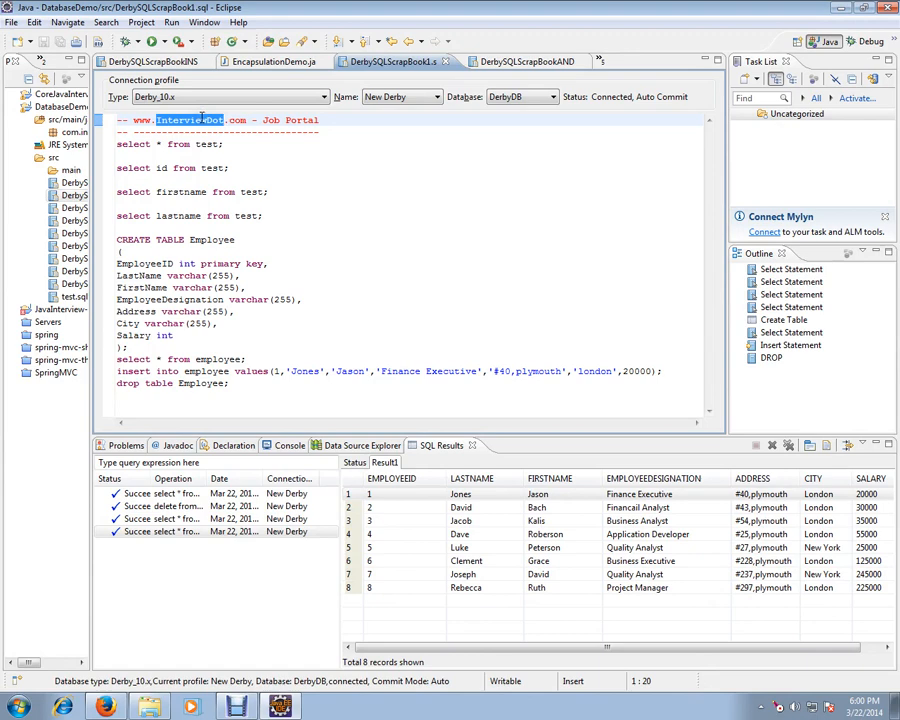
click(150, 61)
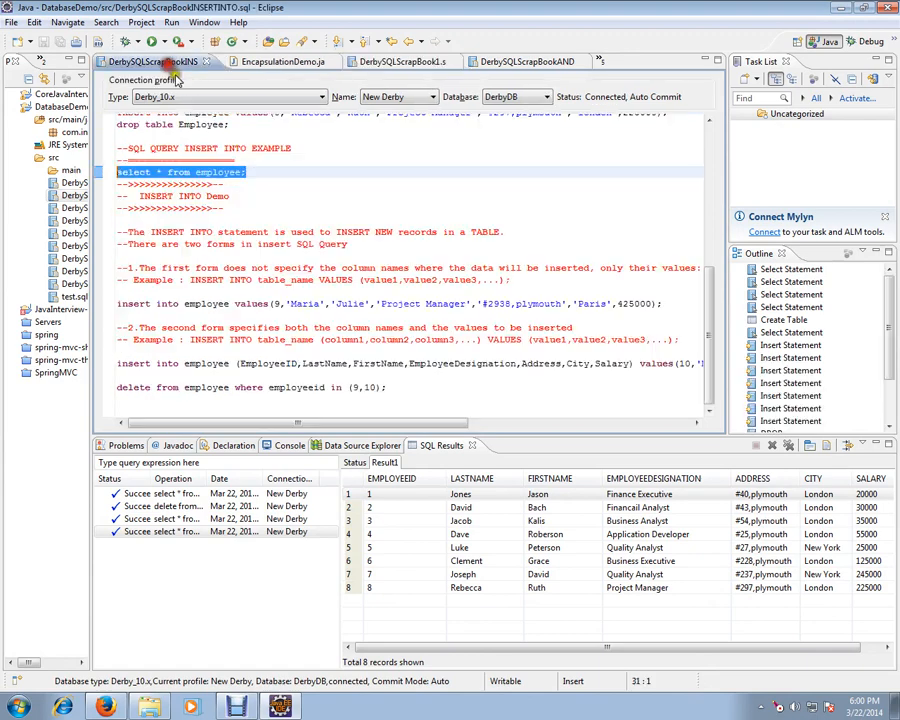
click(155, 148)
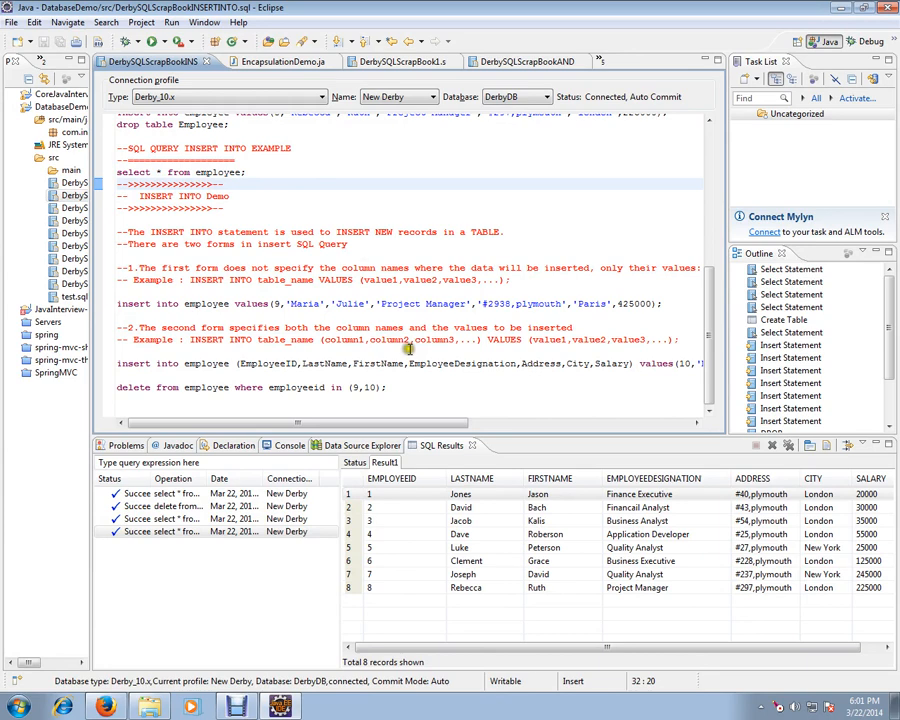
click(360, 445)
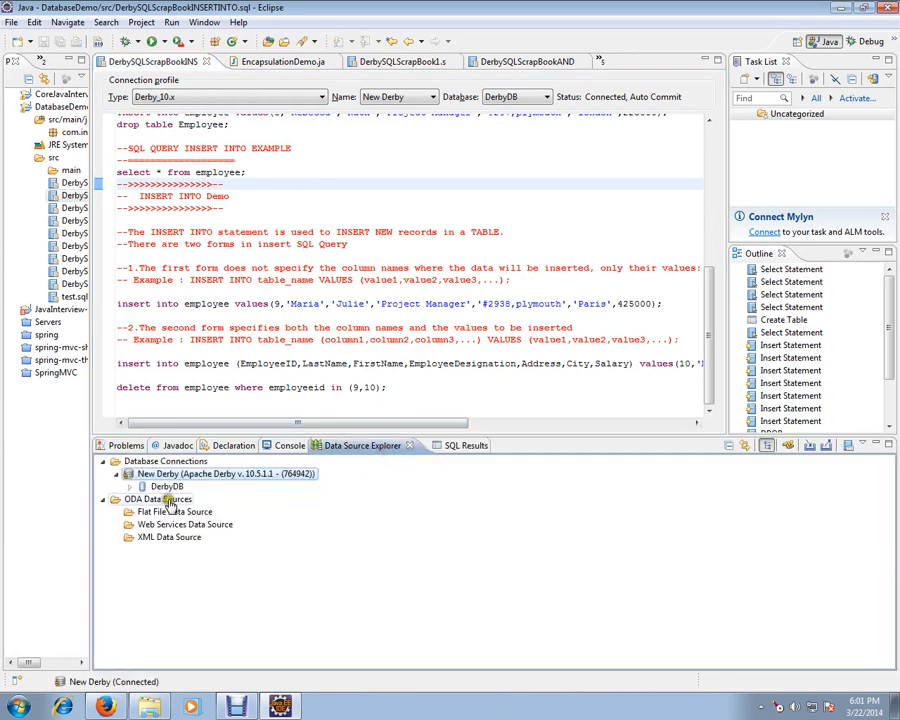
click(142, 486)
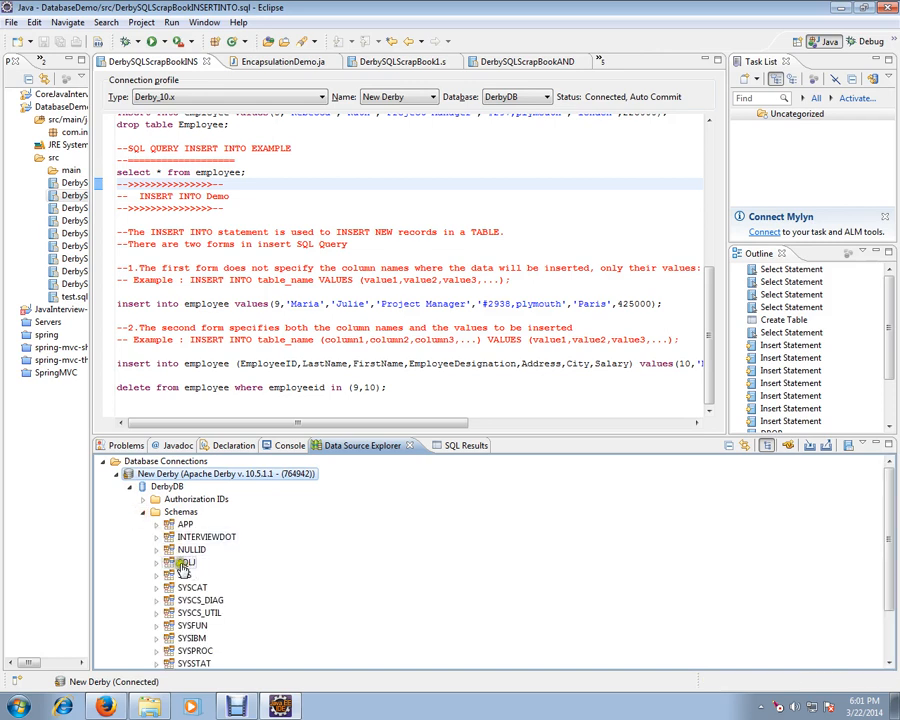
click(168, 537)
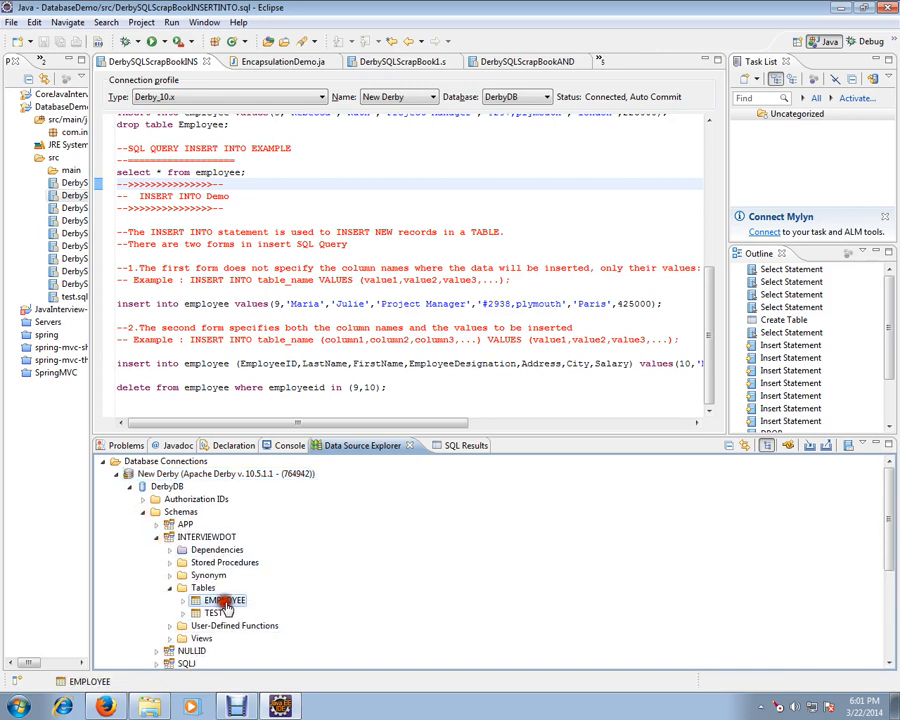
mouse_move(330, 563)
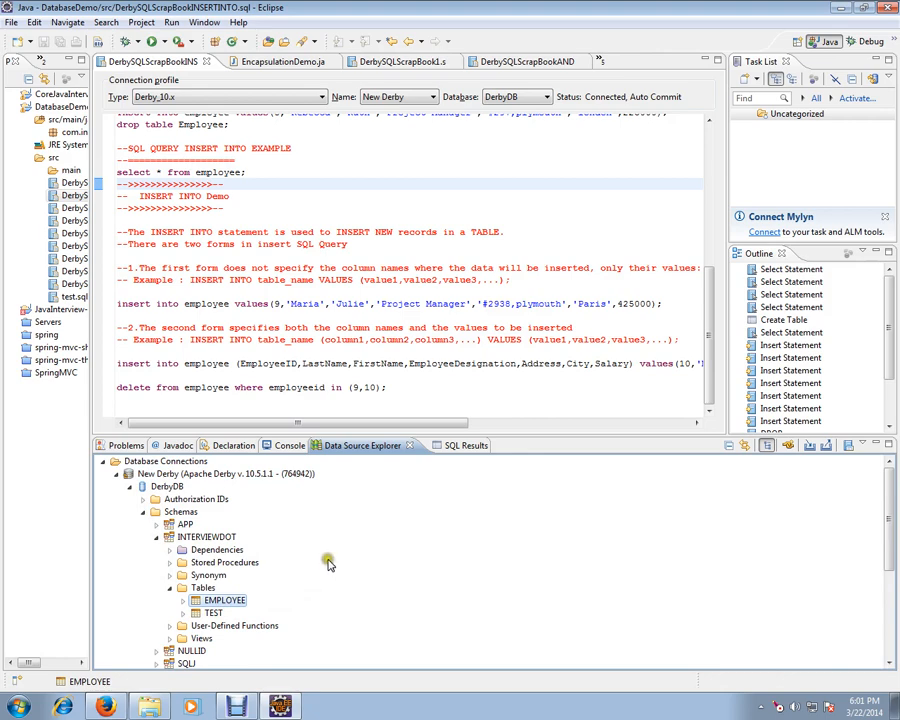
mouse_move(338, 553)
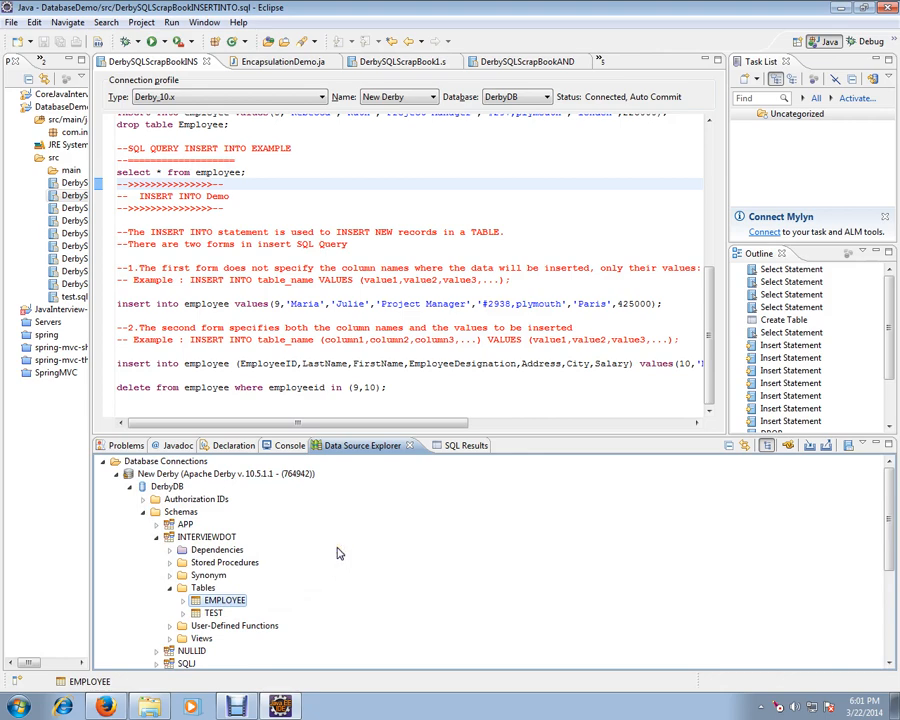
mouse_move(336, 551)
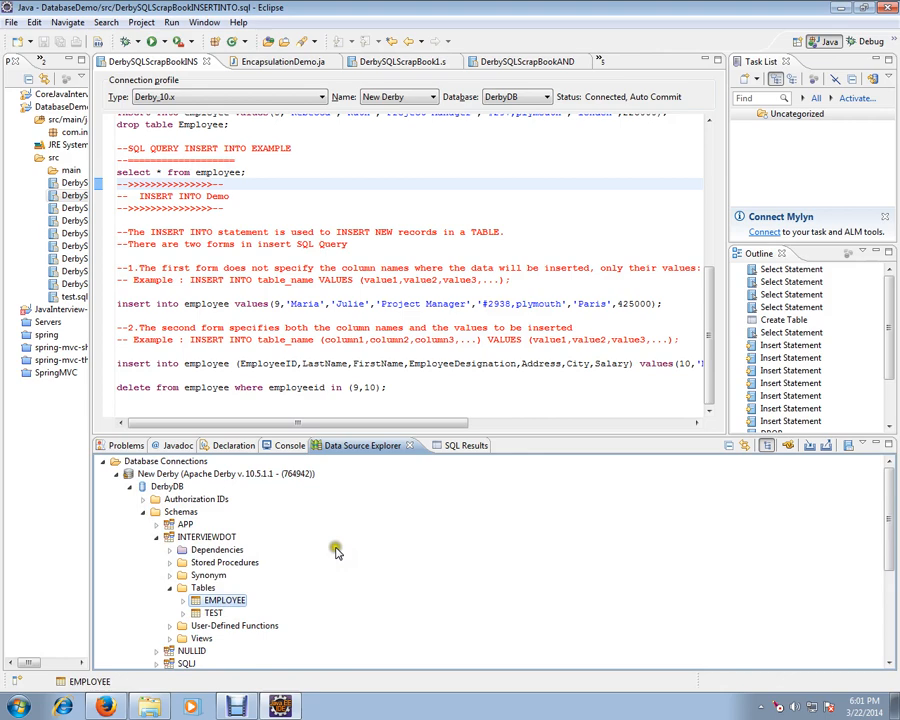
mouse_move(444, 476)
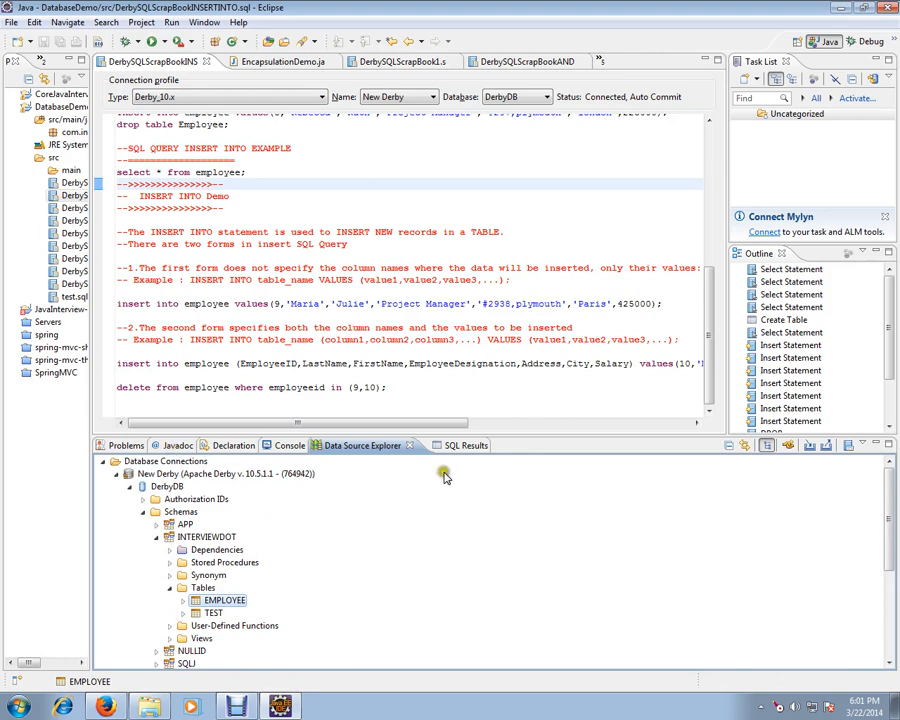
click(440, 445)
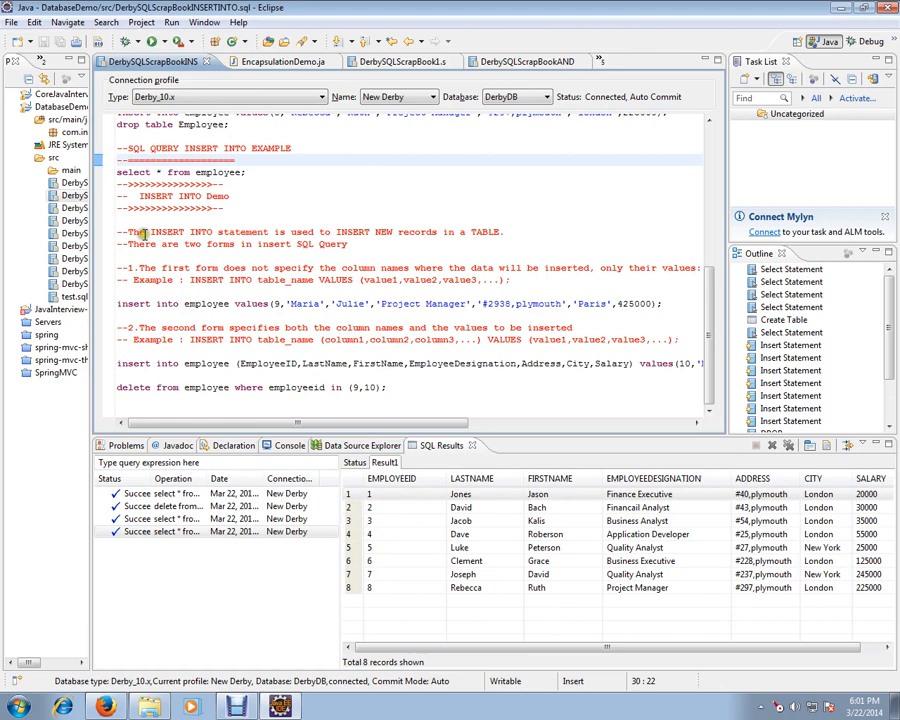
double_click(165, 196)
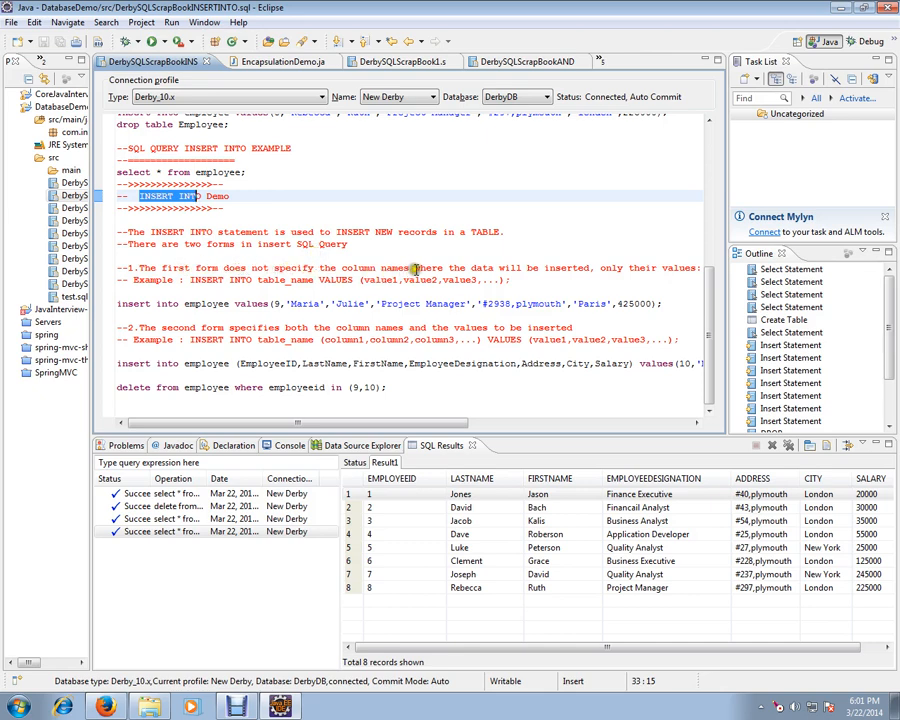
mouse_move(615, 268)
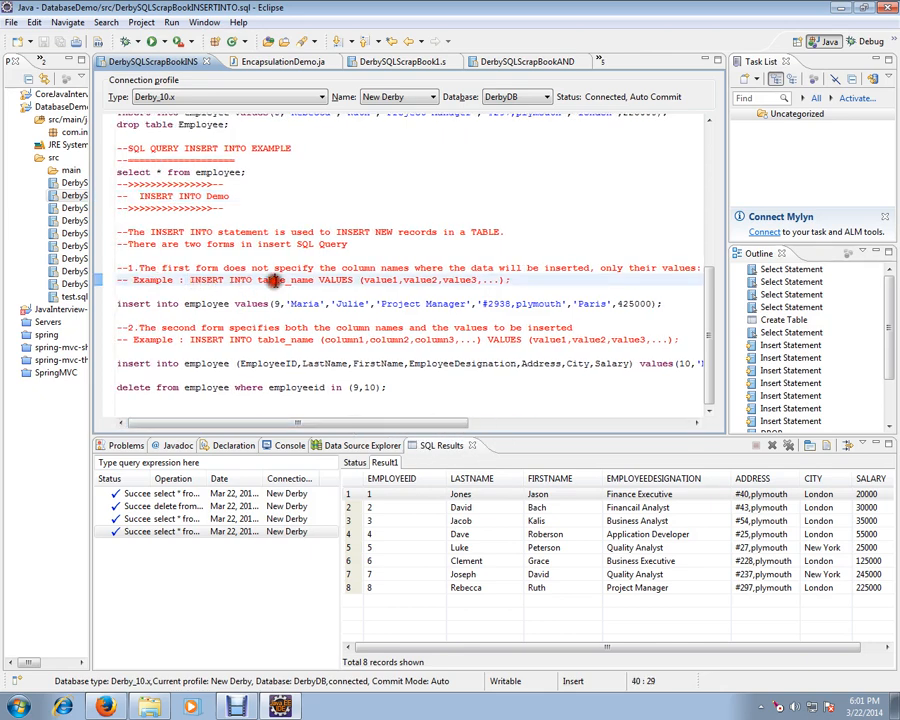
double_click(336, 279)
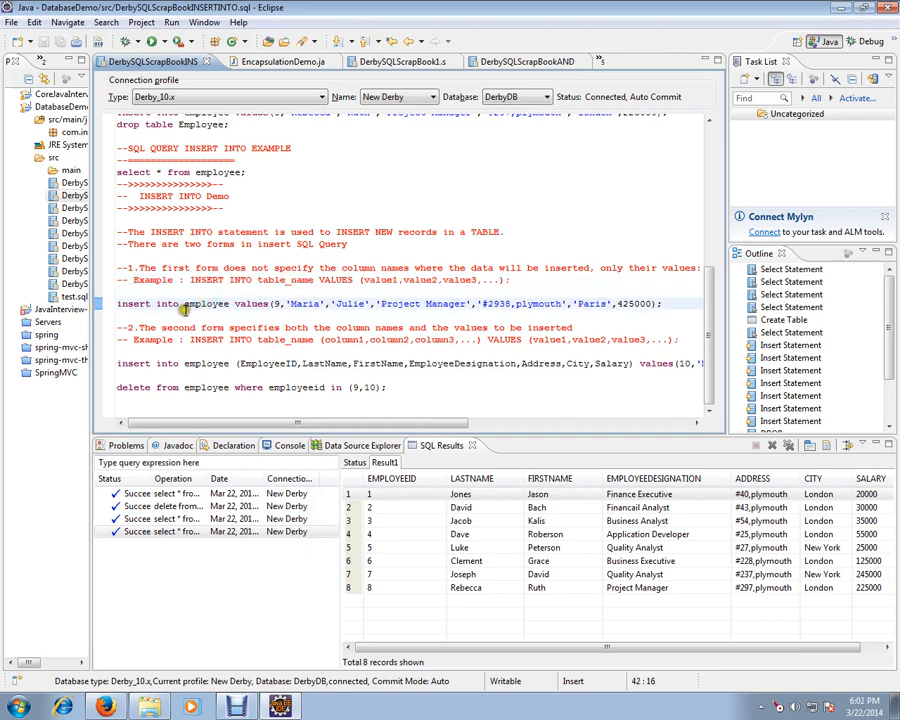
double_click(208, 303)
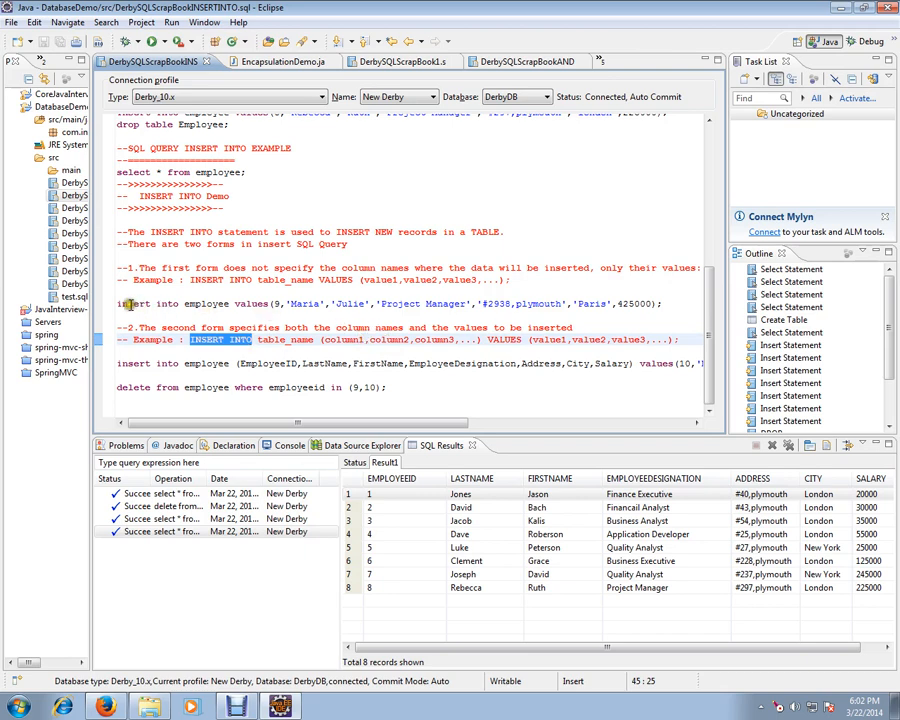
triple_click(400, 303)
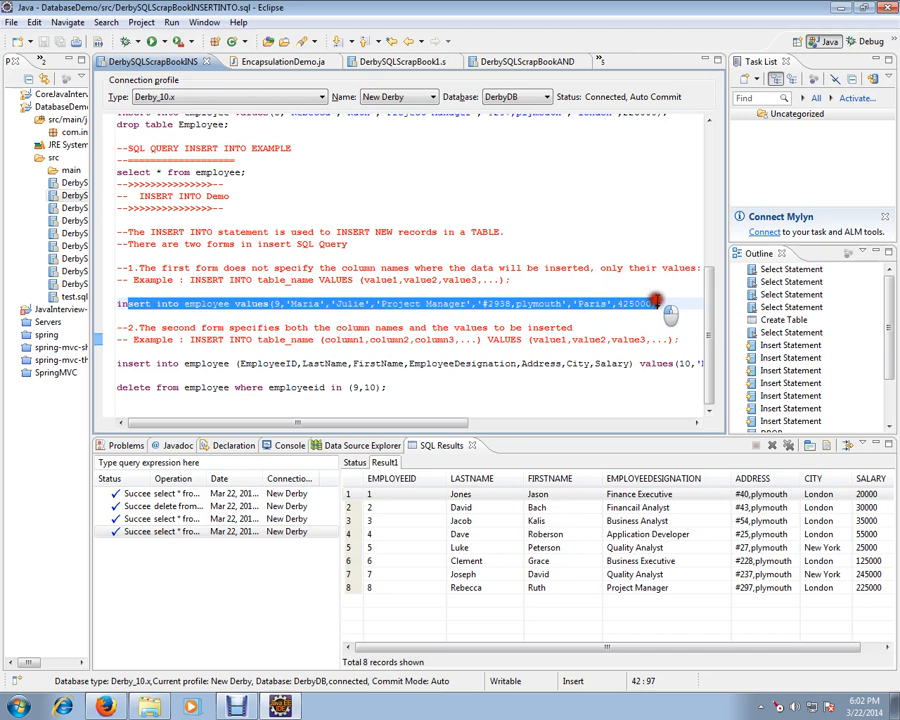
click(270, 291)
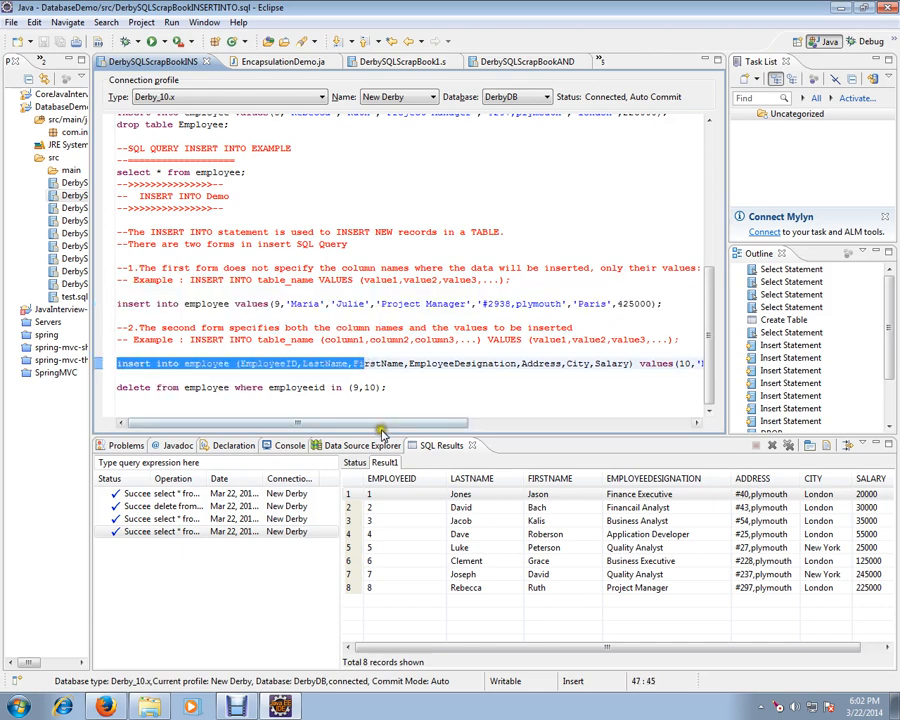
Execute the values-only insert adding Maria Julie as employee 9
drag(380, 423, 485, 423)
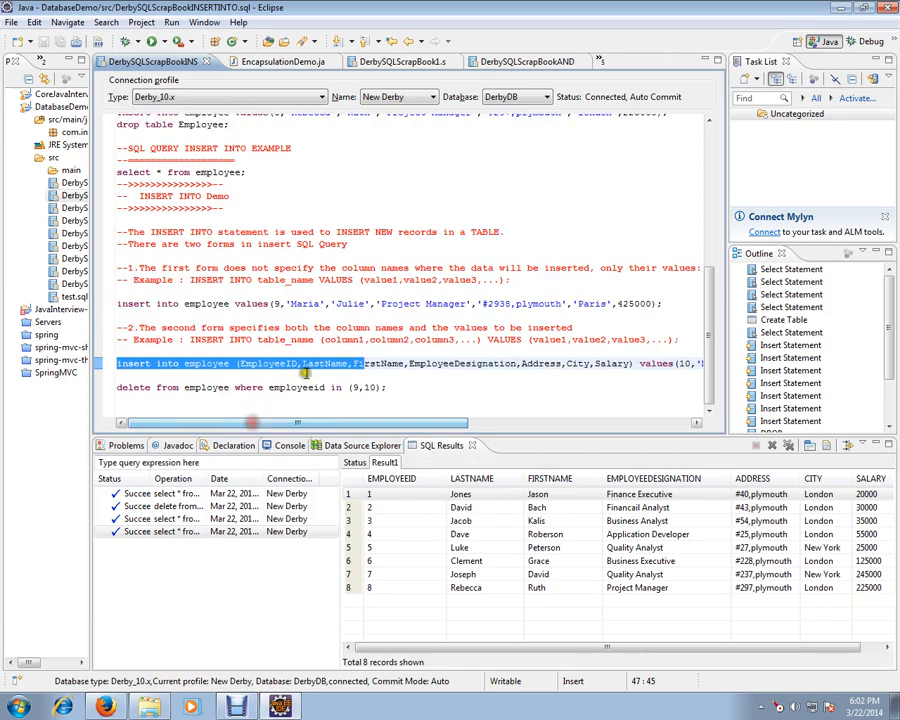
click(360, 303)
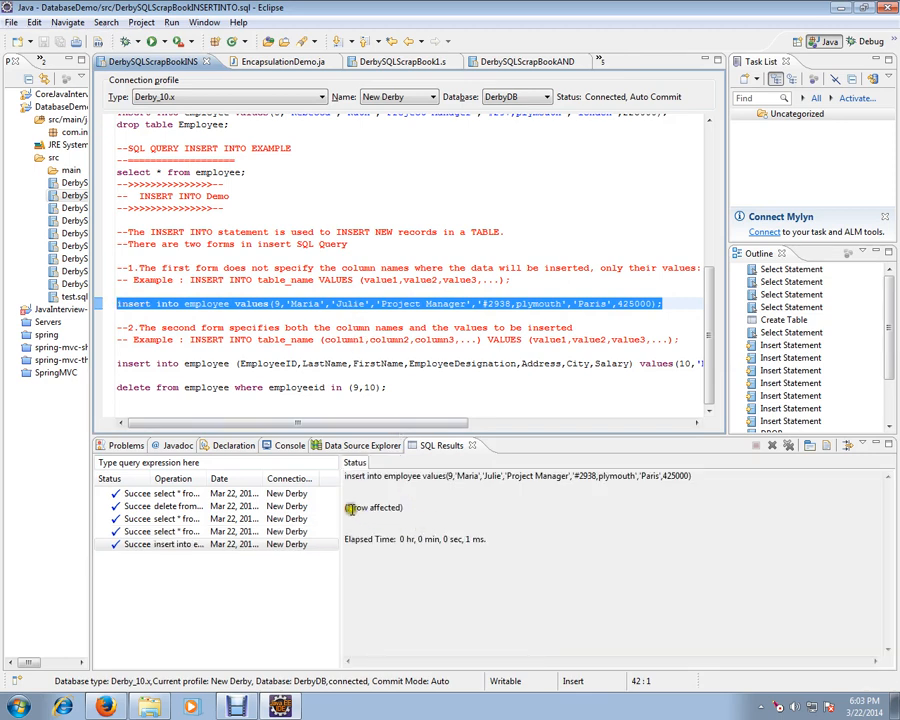
click(408, 363)
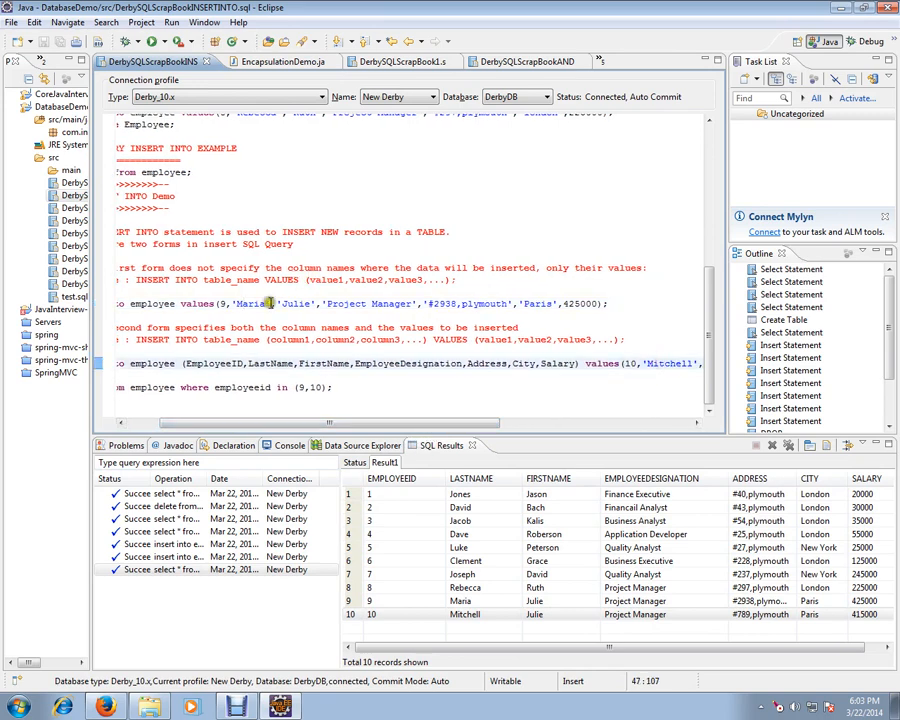
click(378, 614)
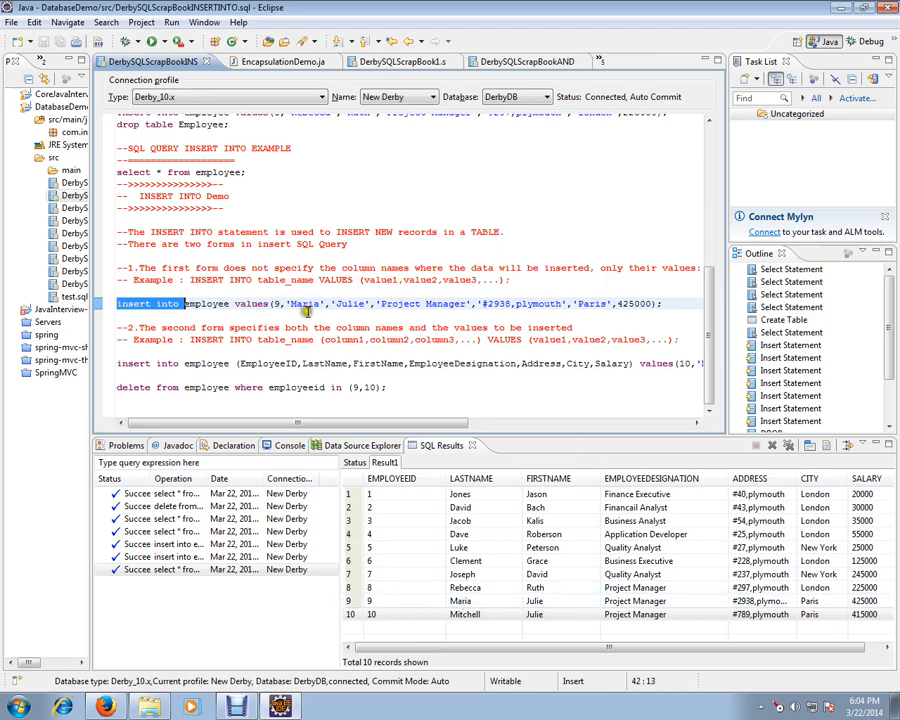
mouse_move(455, 303)
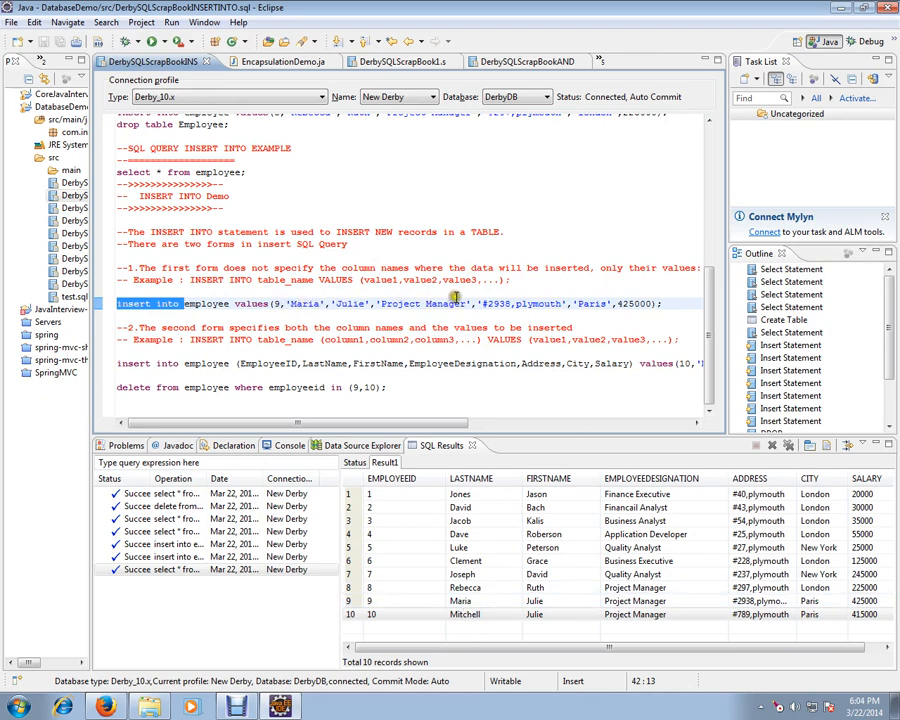